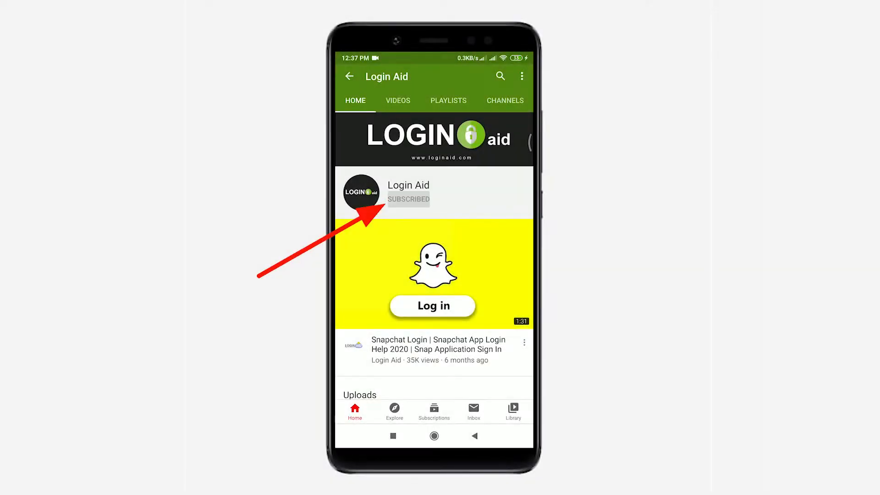
# - Subscribe to the Login Aid YouTube channel with personalised notifications
pyautogui.click(408, 200)
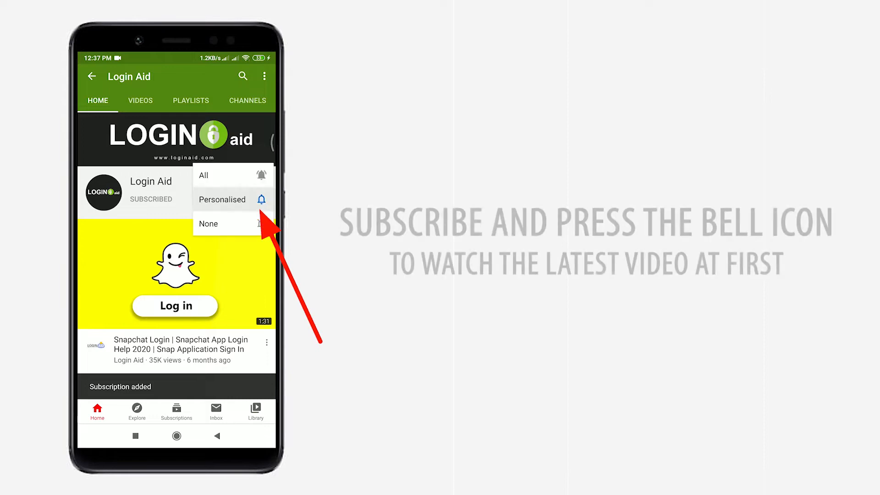
pyautogui.click(203, 175)
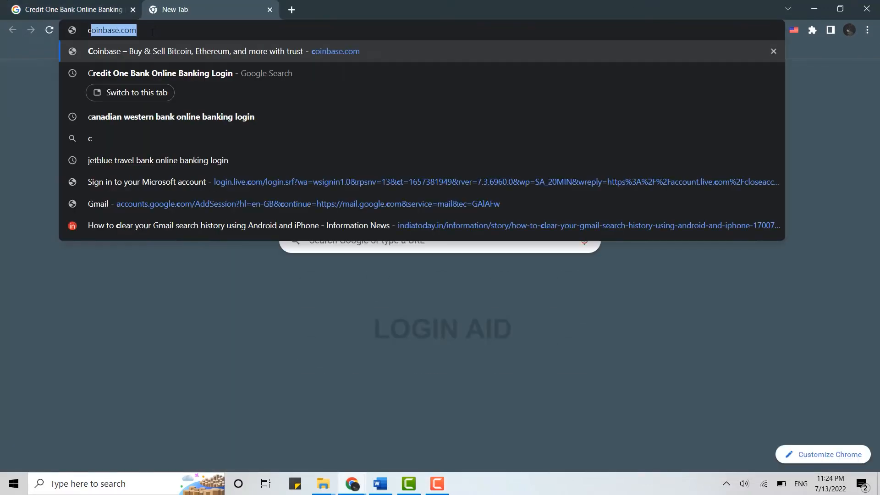
# - Go to creditonebank.com by entering 'creditone' in the address bar
pyautogui.write('creditone.com')
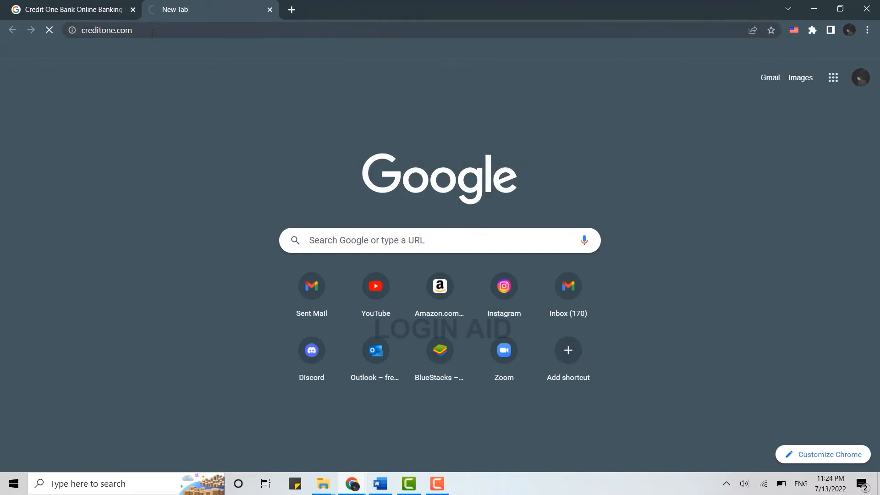
pyautogui.press('Enter')
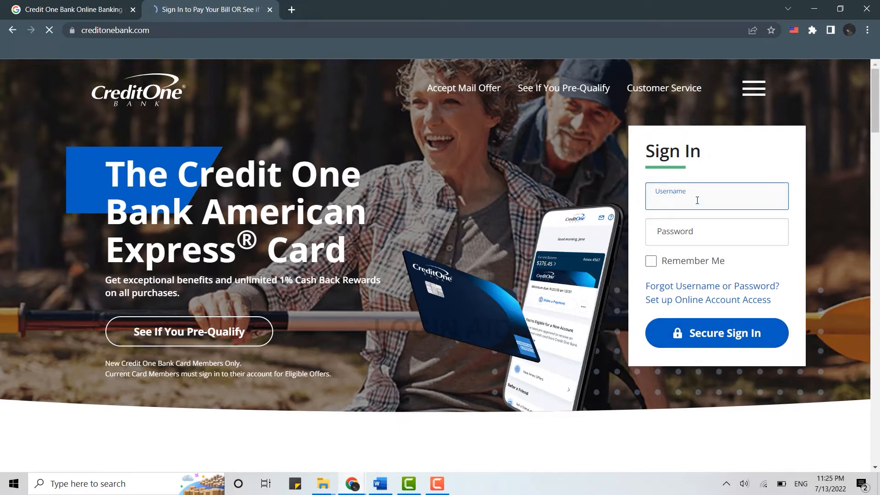
pyautogui.write('alexablake')
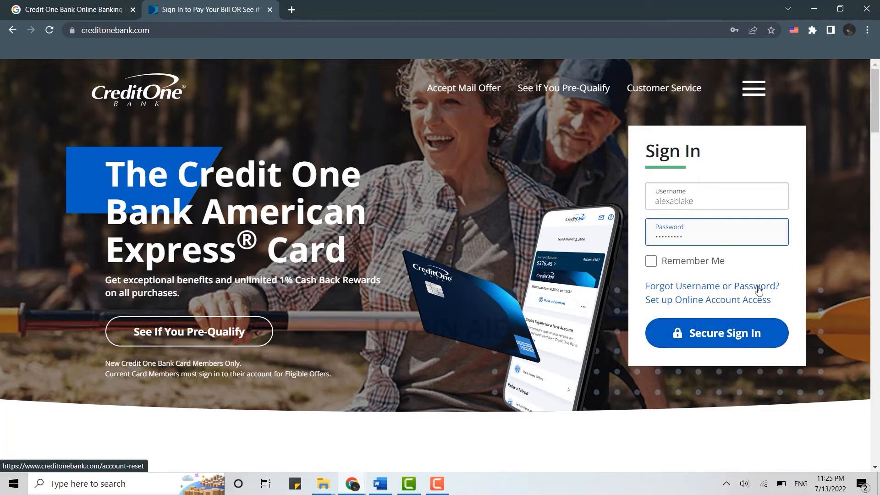
# - Open 'Forgot Username or Password?' in a new tab, then return to the sign-in tab
pyautogui.click(712, 286)
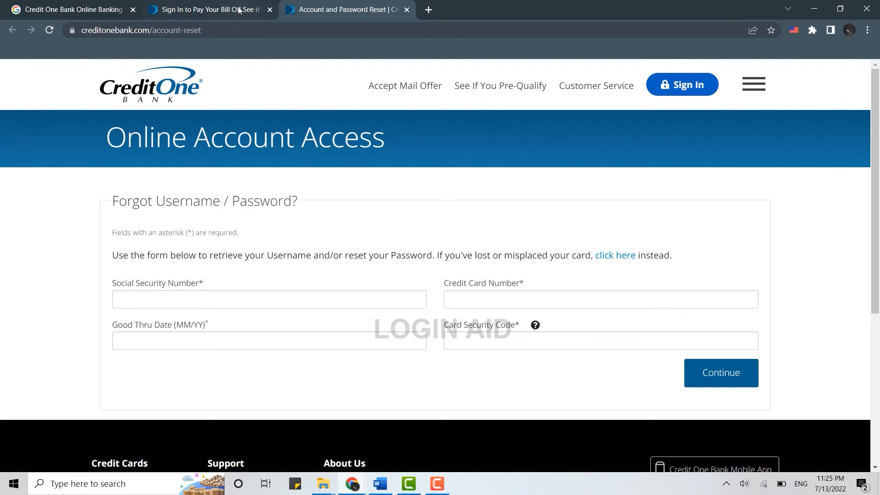
pyautogui.click(208, 10)
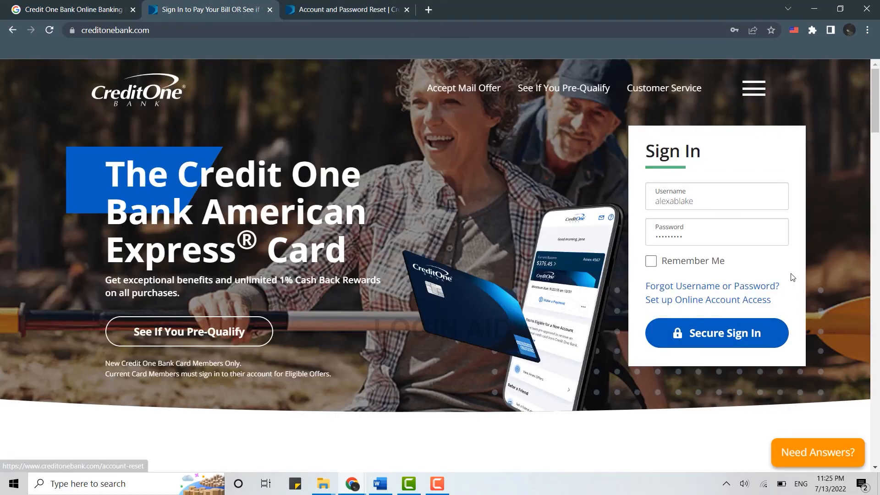